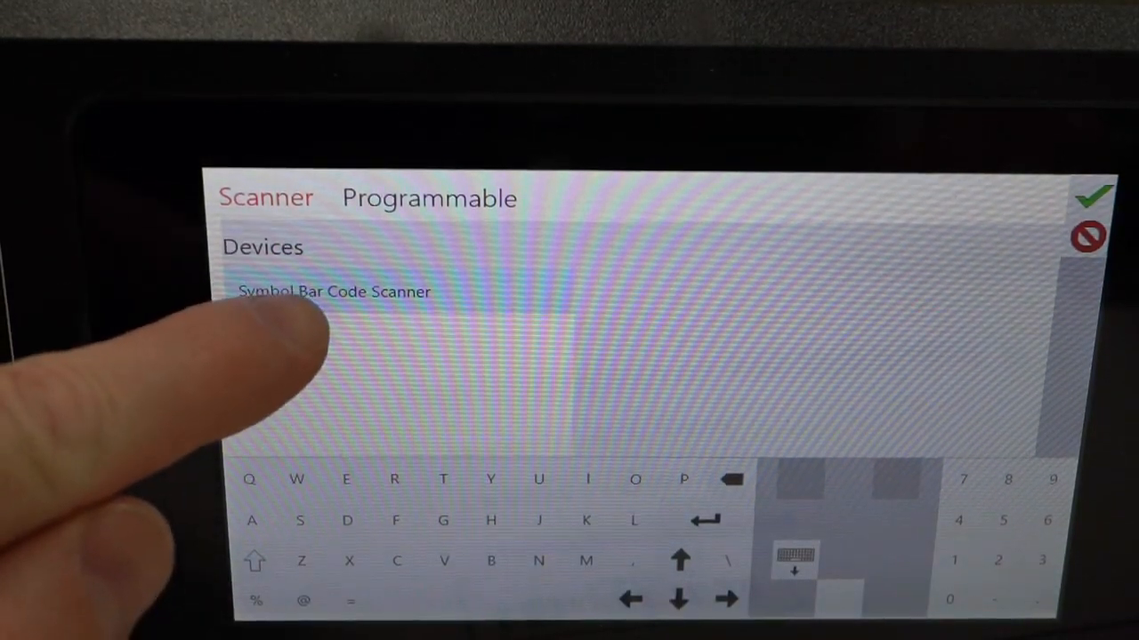
Step: Review the pattern's text fields 2 and 3, confirming their variable strings %7v and %12v
click(335, 292)
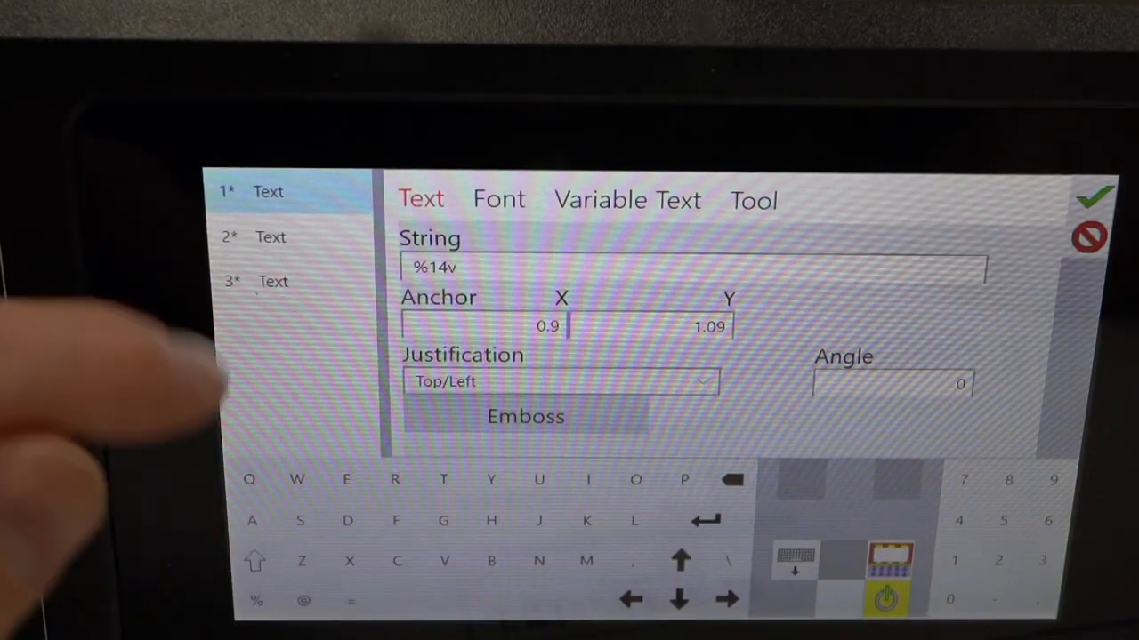
click(270, 236)
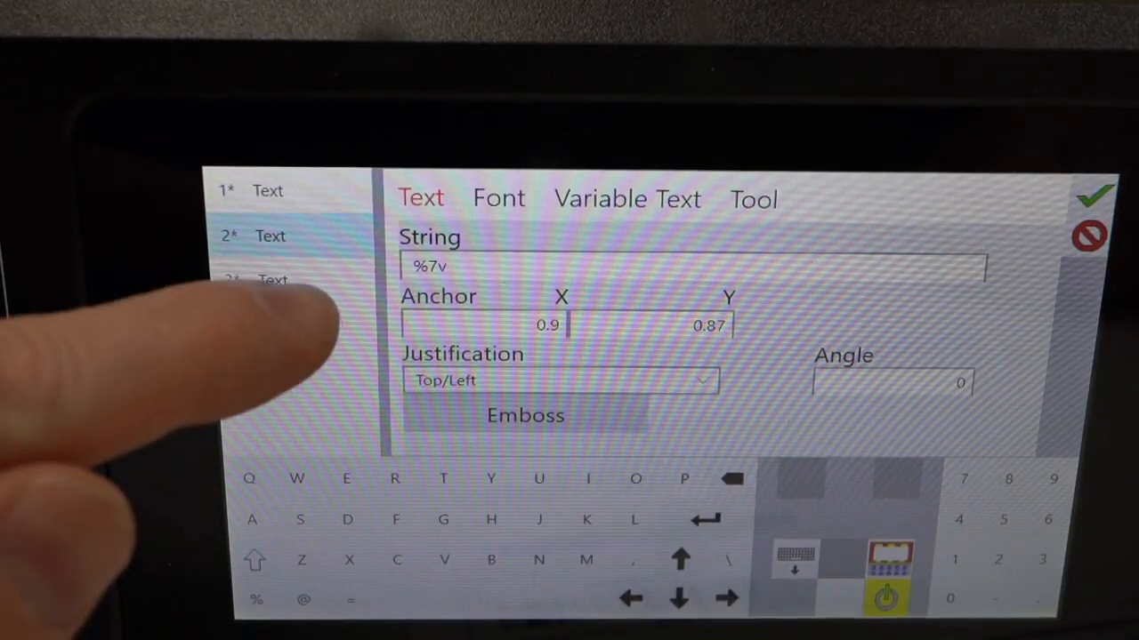
click(273, 280)
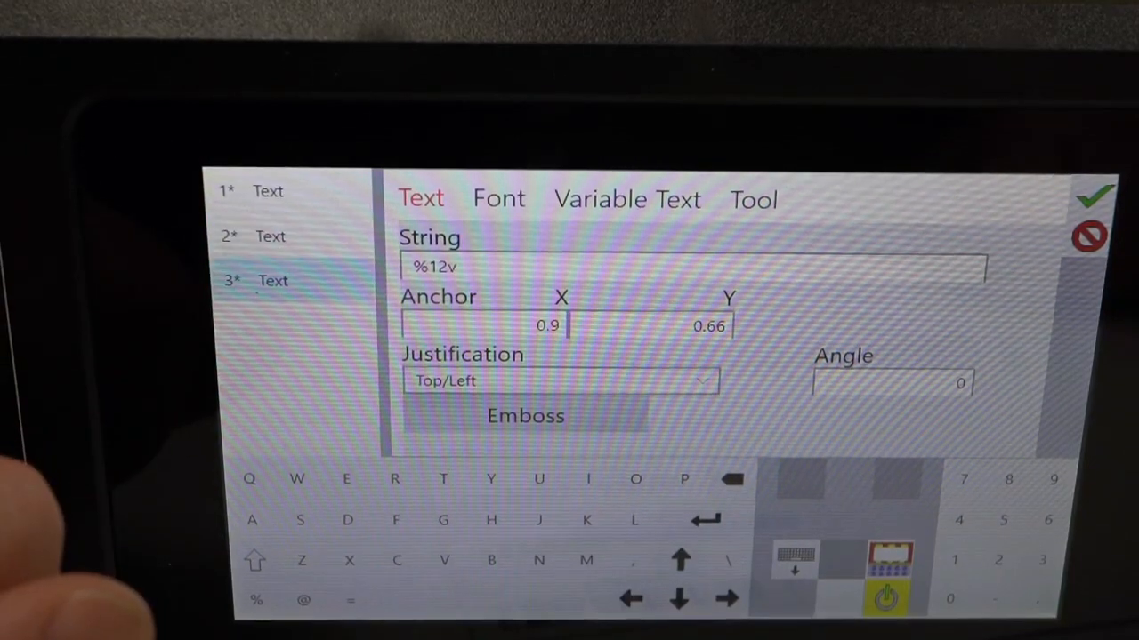